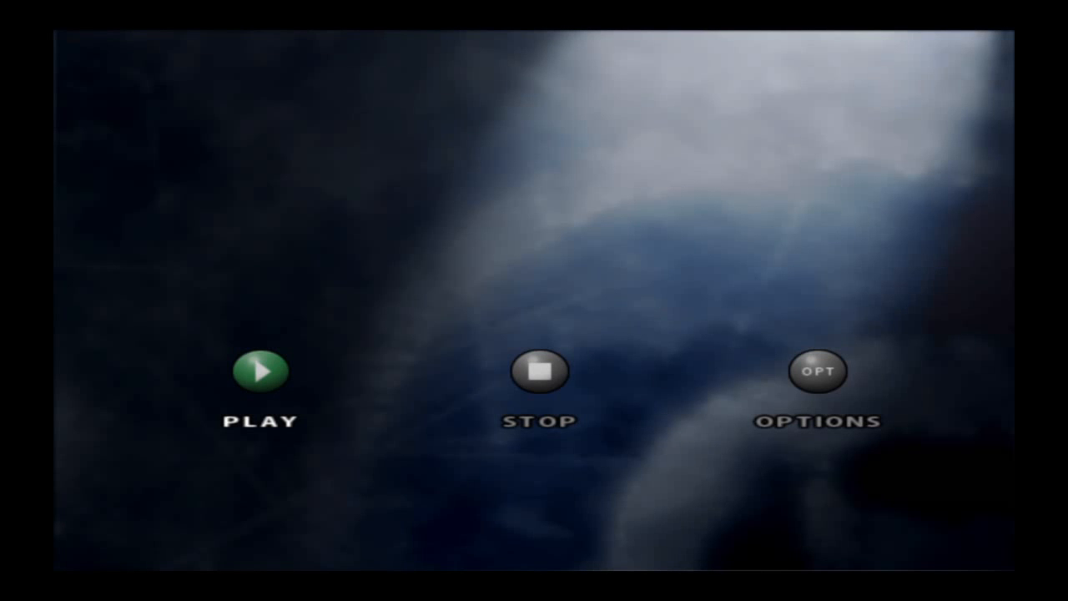
pyautogui.click(260, 371)
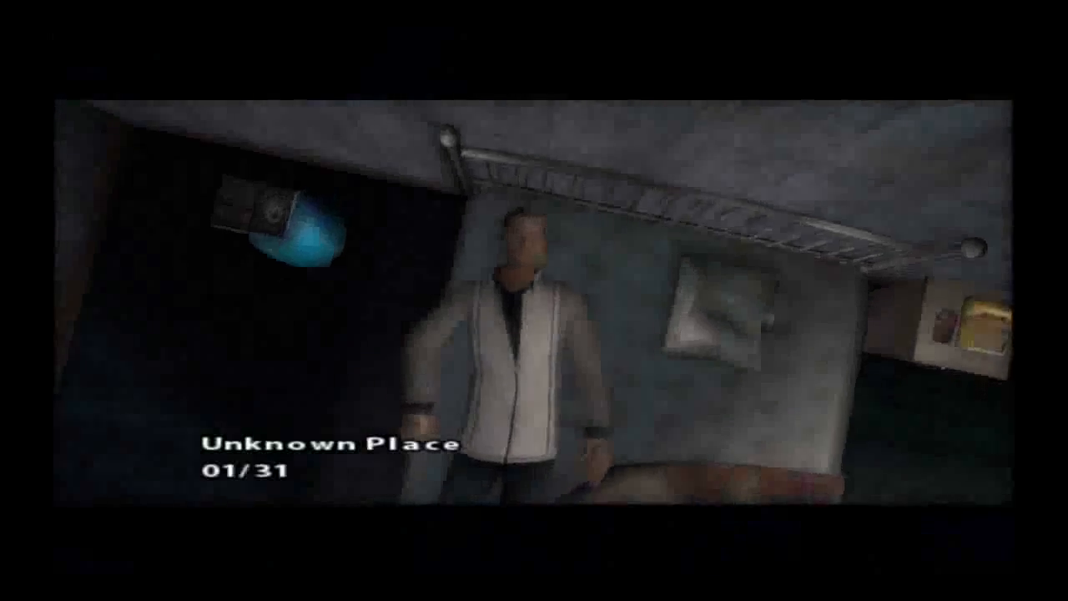